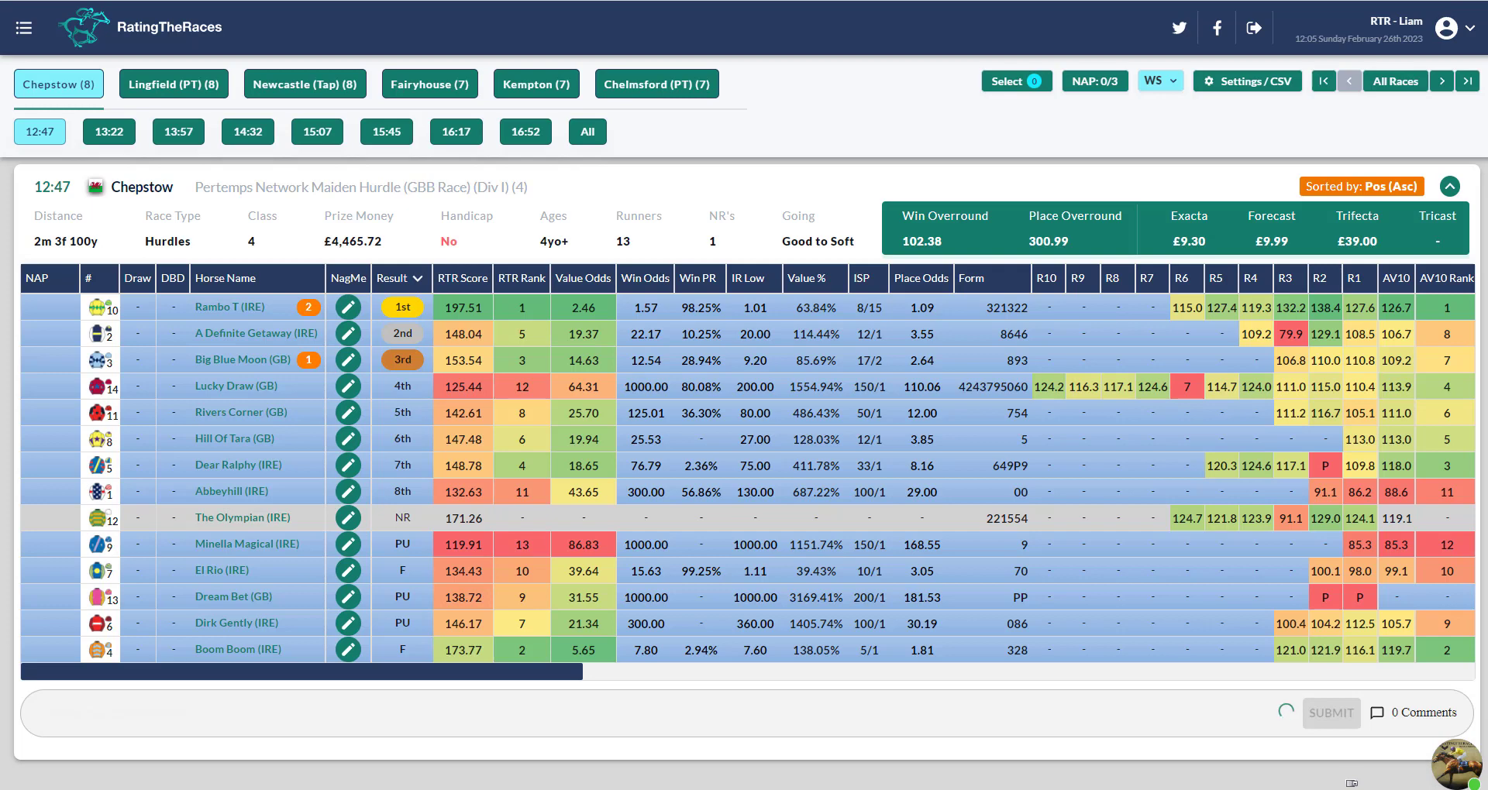
# Step: Switch meetings to review the Chepstow 12:47 maiden hurdle results table
pyautogui.click(535, 84)
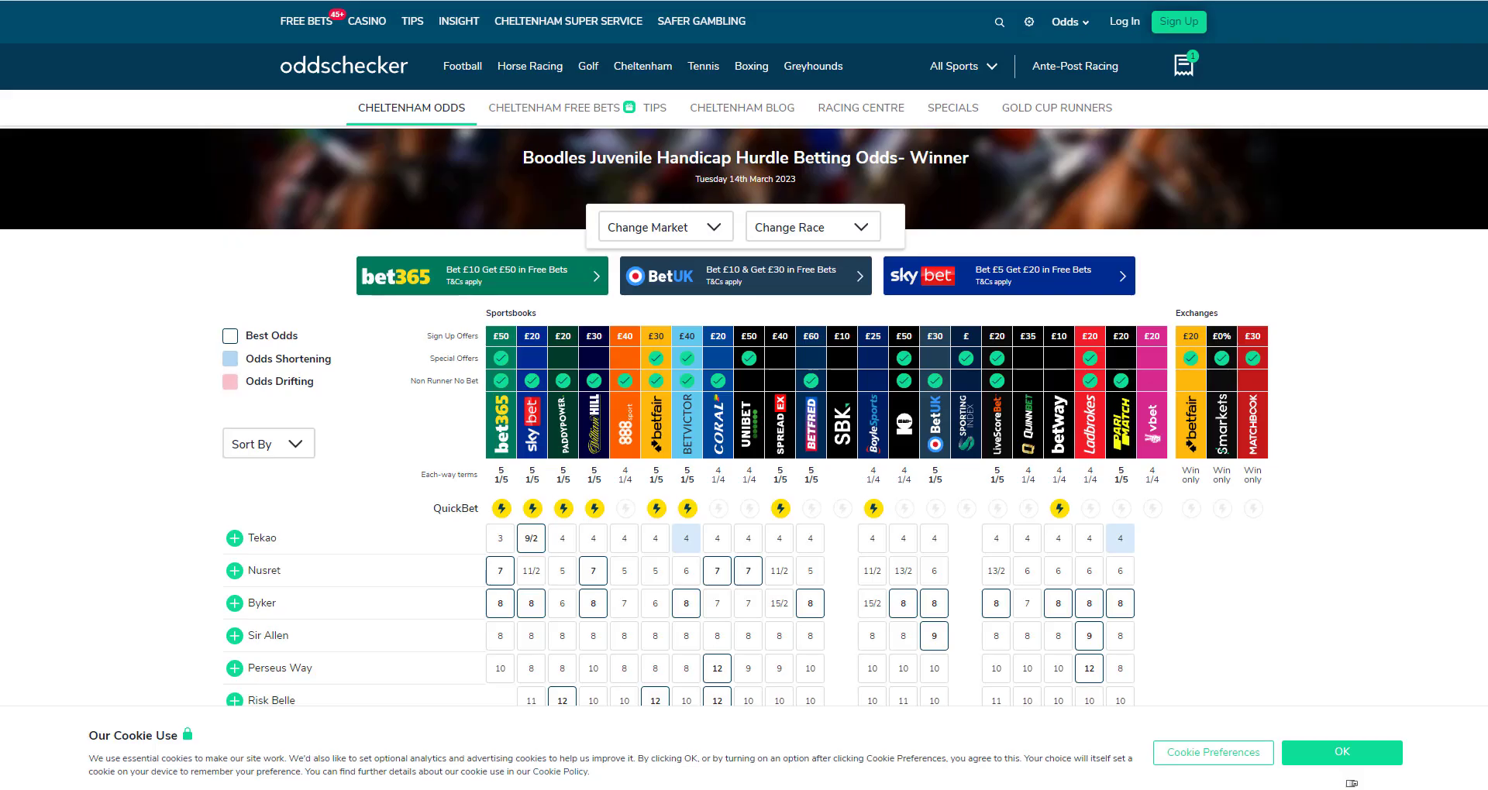
pyautogui.scroll(-3)
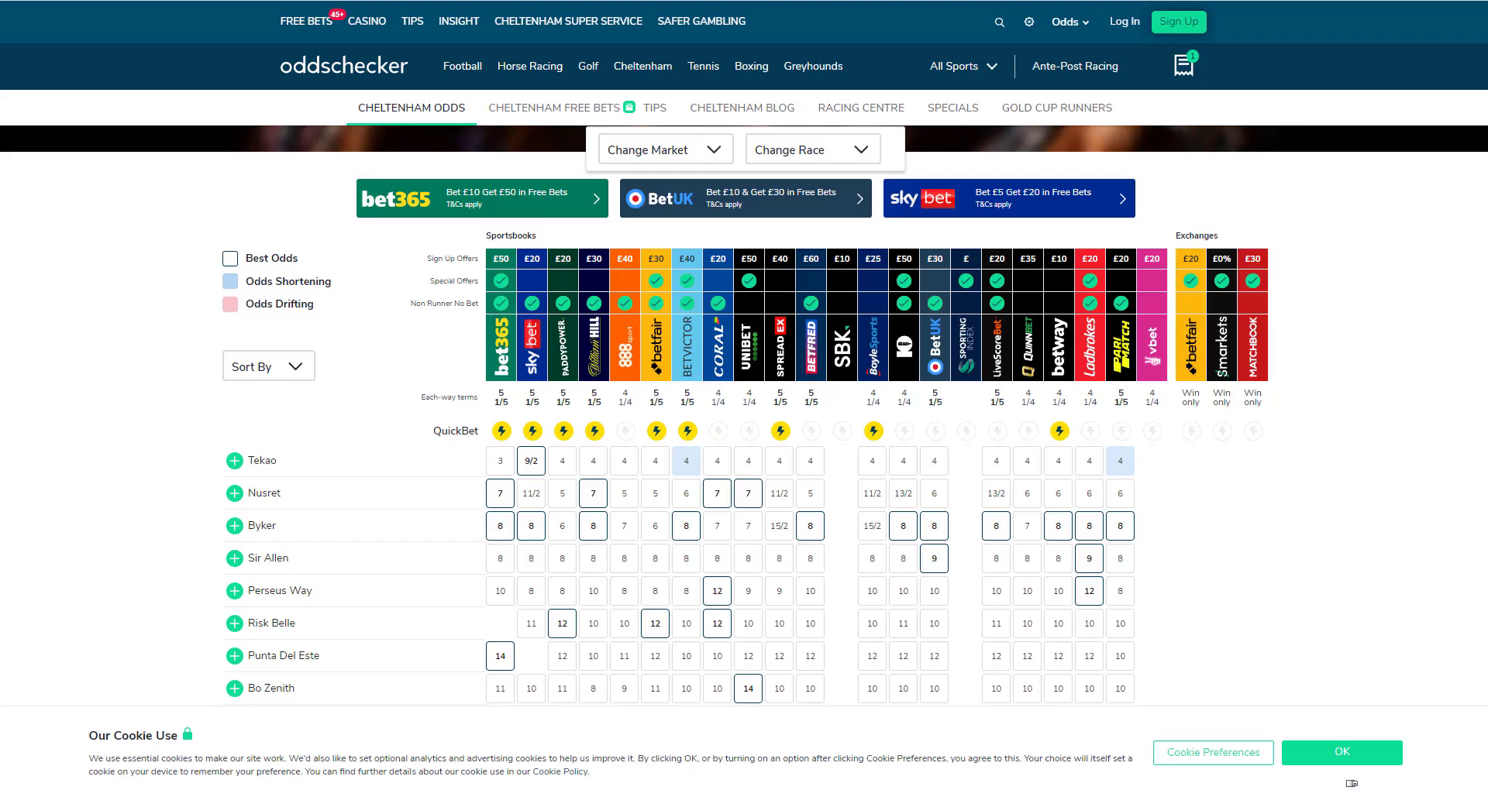
pyautogui.moveTo(268, 558)
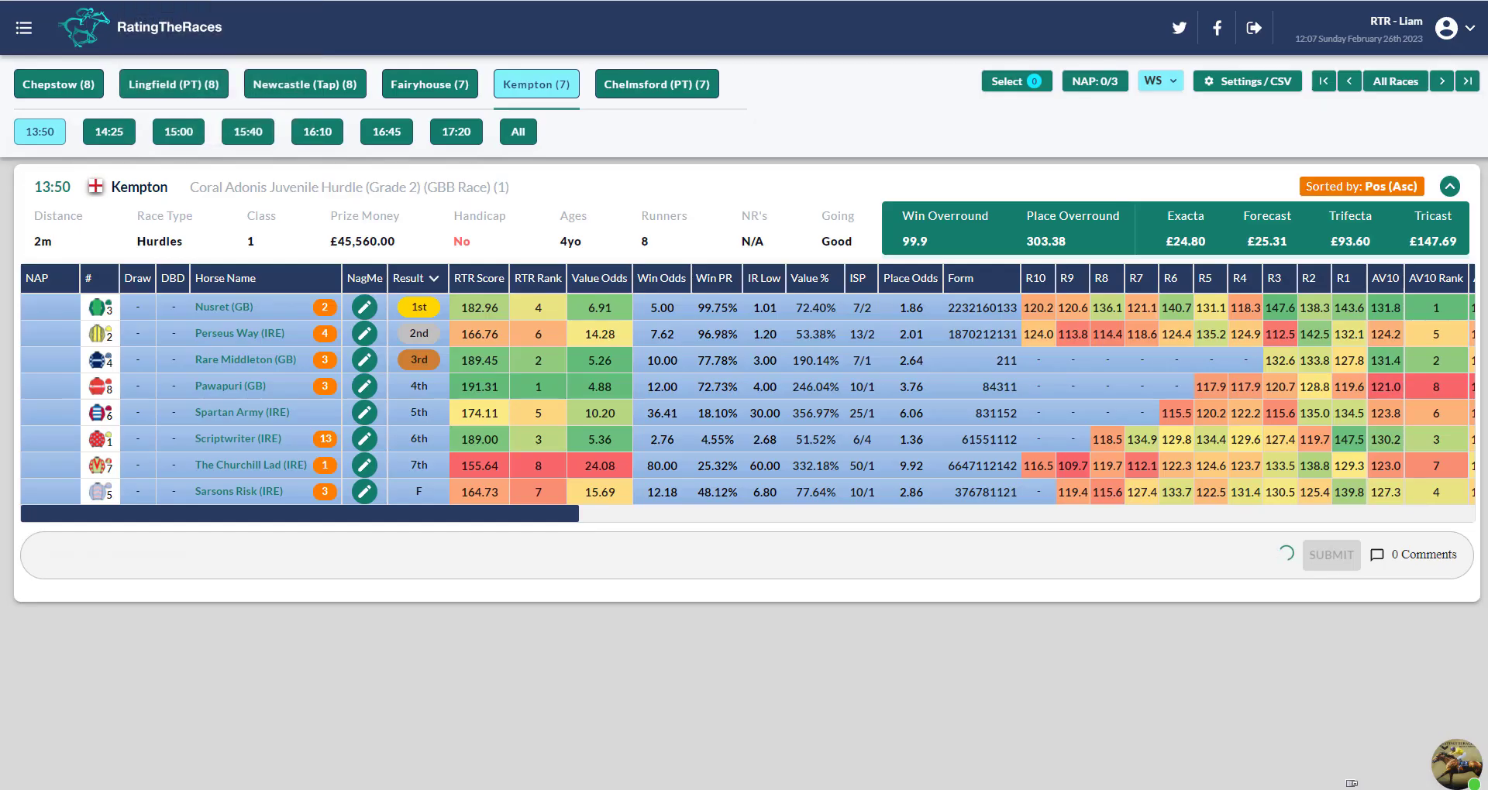
# Step: Load the Kempton 13:50 Coral Adonis Juvenile Hurdle results table
pyautogui.click(108, 131)
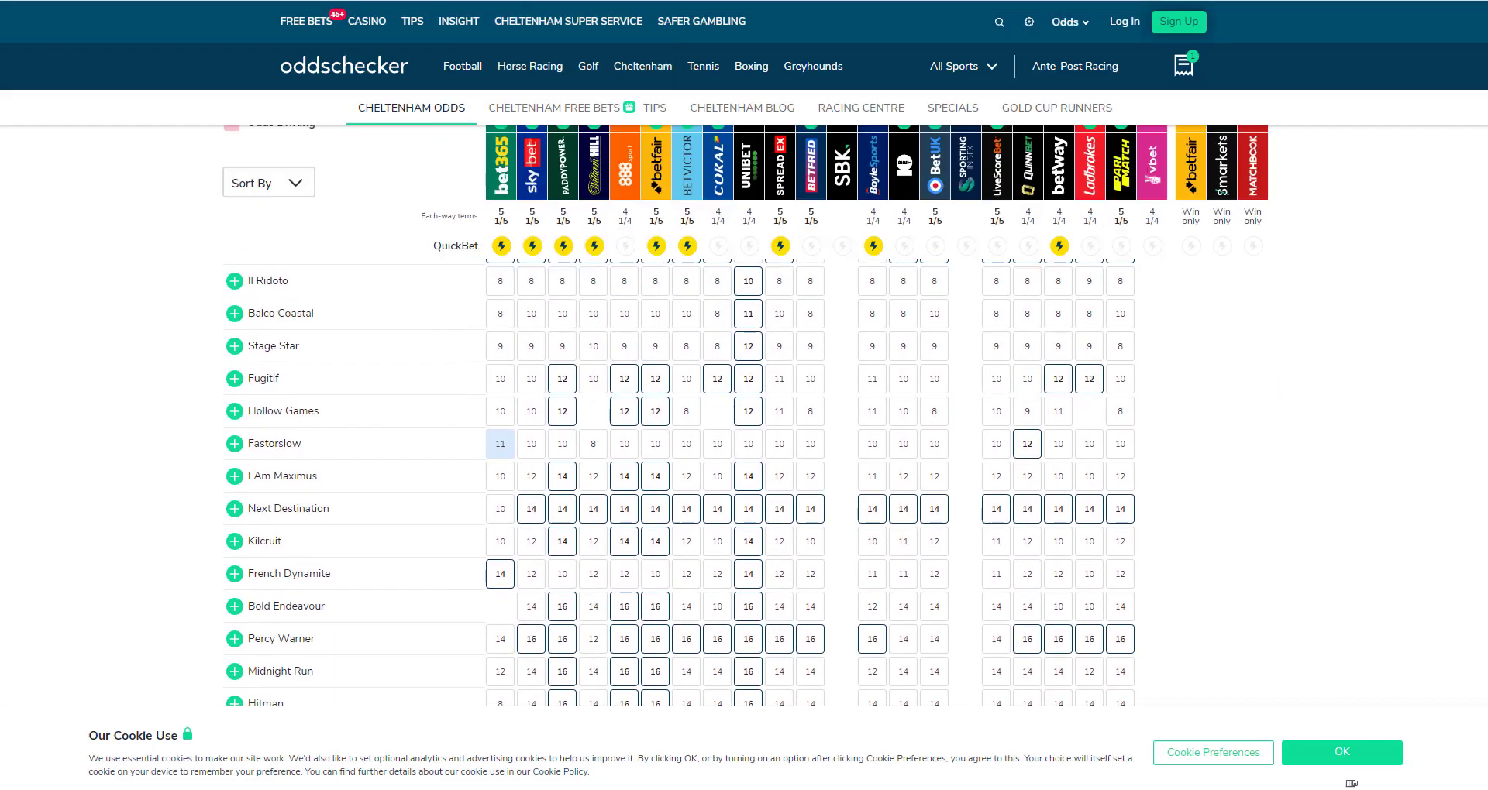
# Step: Scroll the oddschecker runner grid down to the later runners, reaching Seddon
pyautogui.scroll(-3)
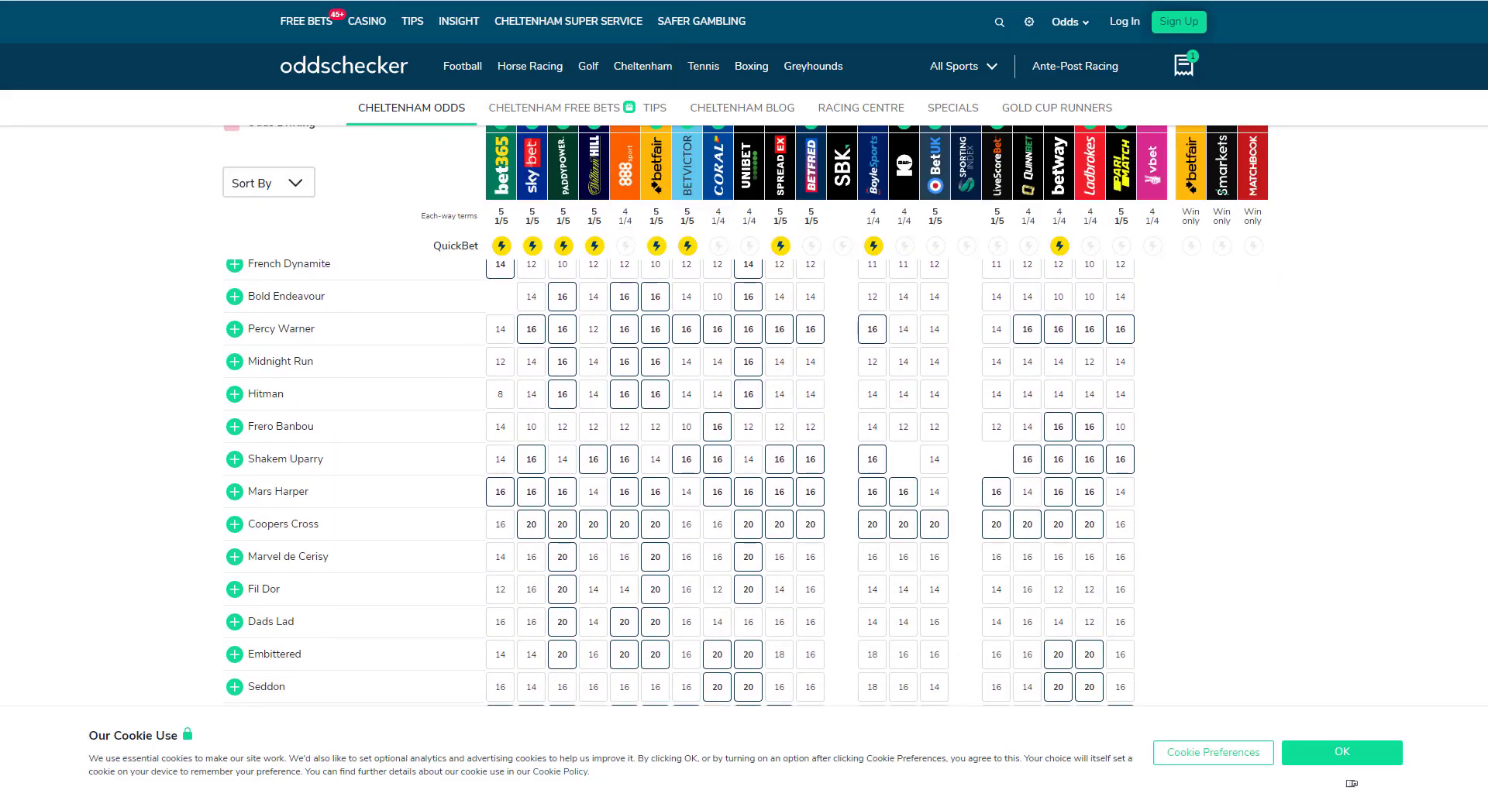
pyautogui.scroll(-3)
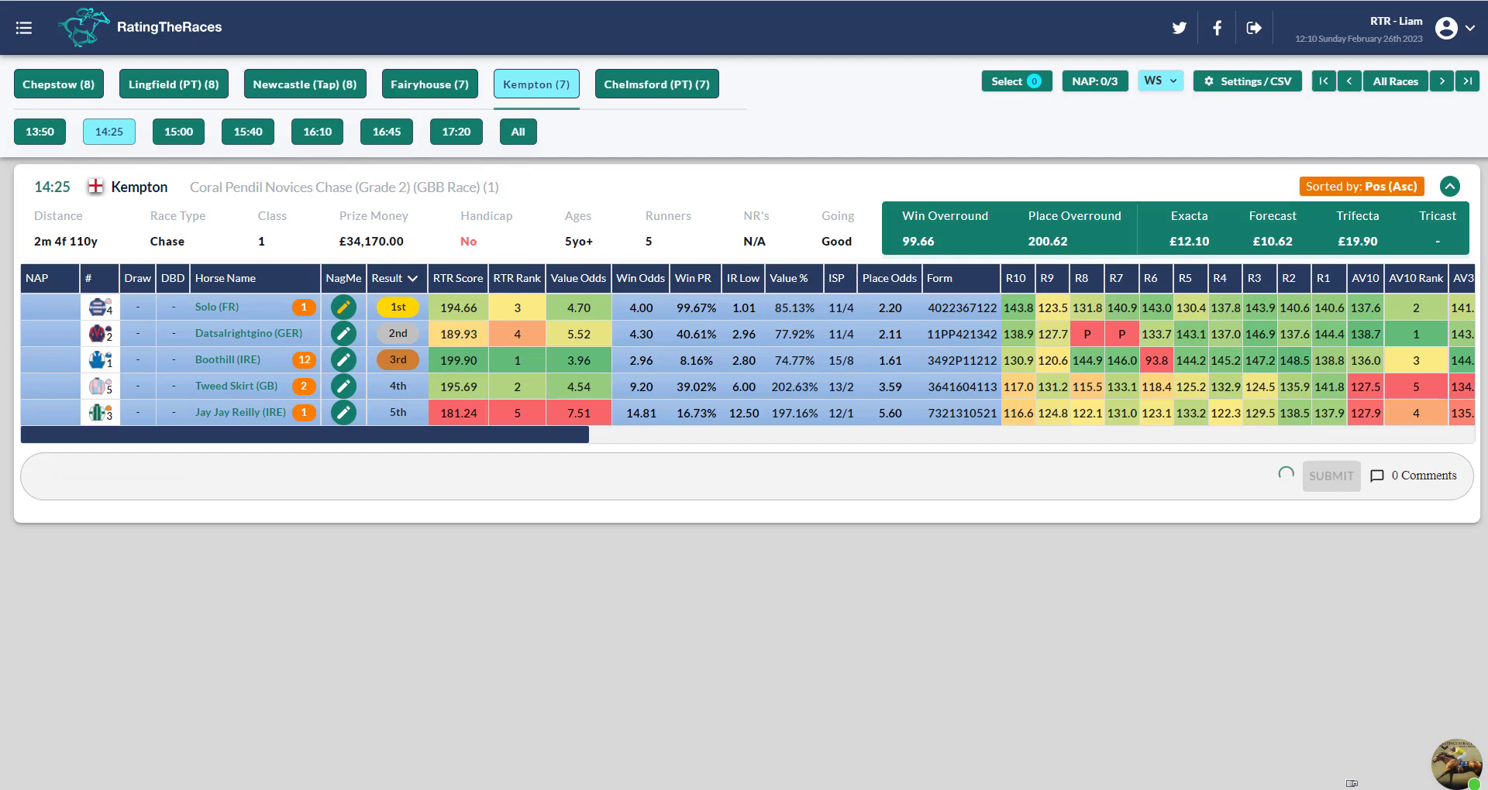
# Step: Load the Kempton 15:00 Coral Trophy Handicap Chase results, sorted by Pos ascending
pyautogui.click(177, 130)
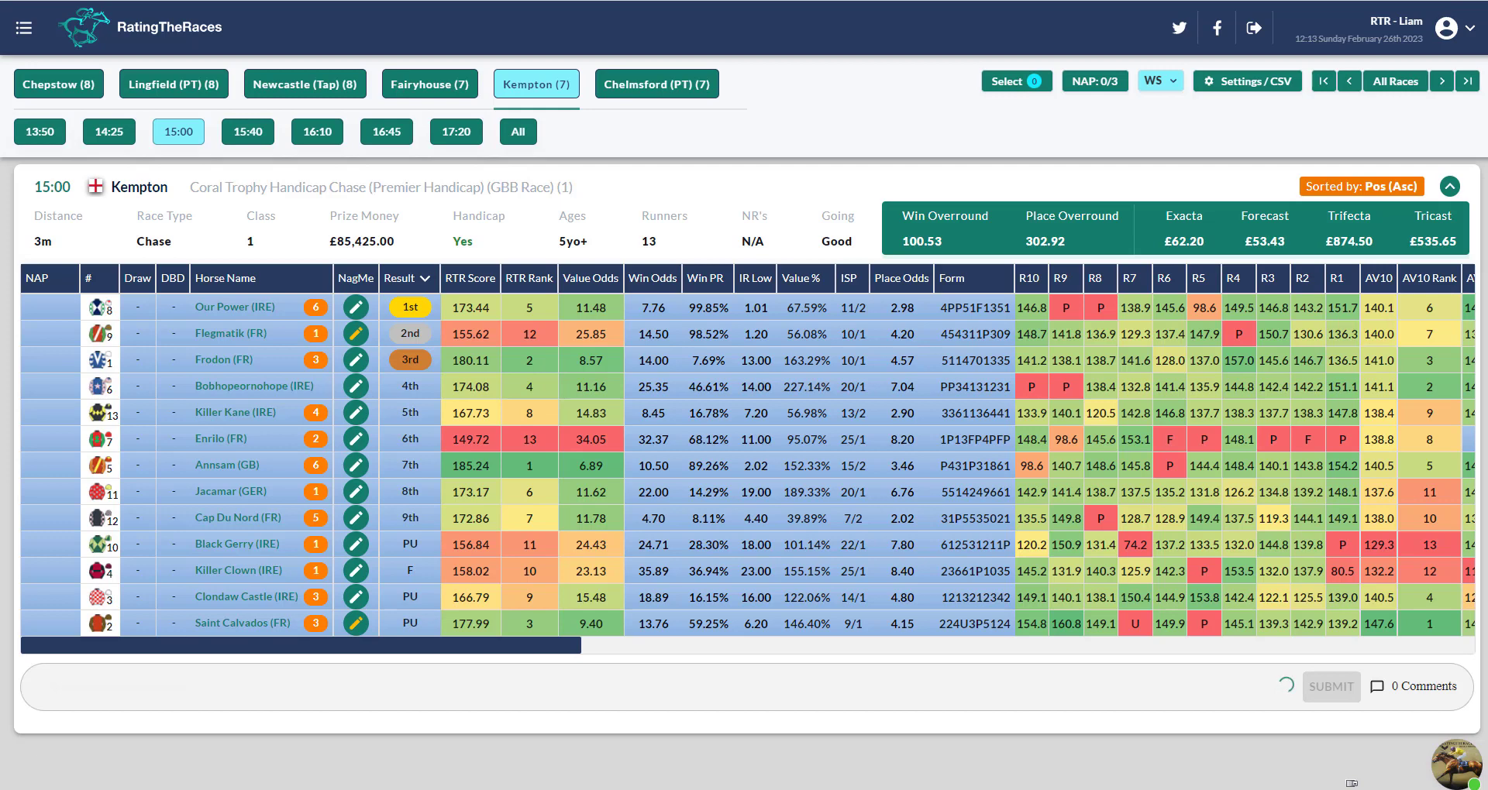
# Step: Switch to the Newcastle meeting for the 15:25 Vertem Eider Handicap Chase results
pyautogui.click(305, 84)
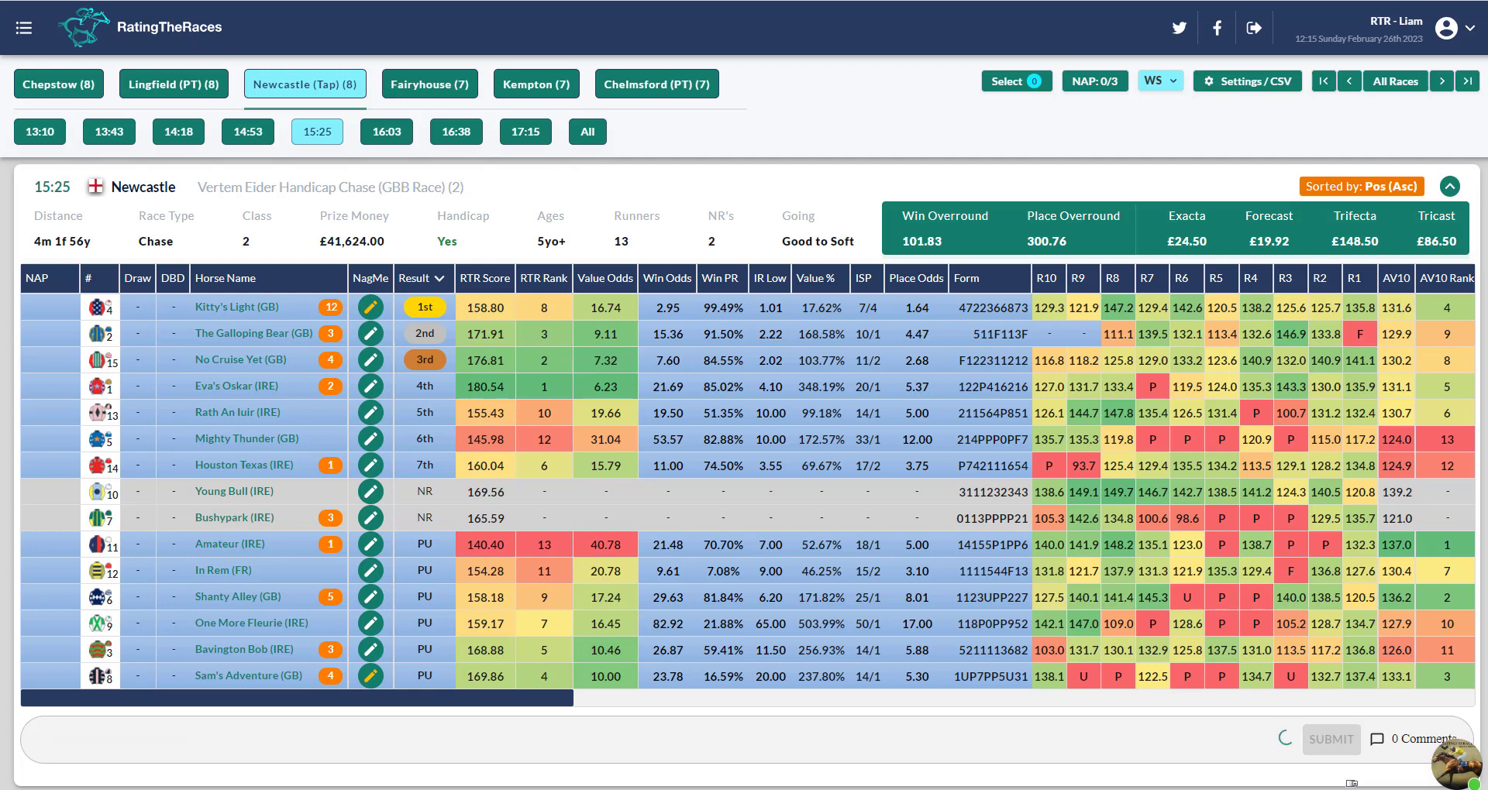
# Step: Switch to the Kempton meeting for the 15:40 Sky Bet Dovecote Novices Hurdle results
pyautogui.click(535, 84)
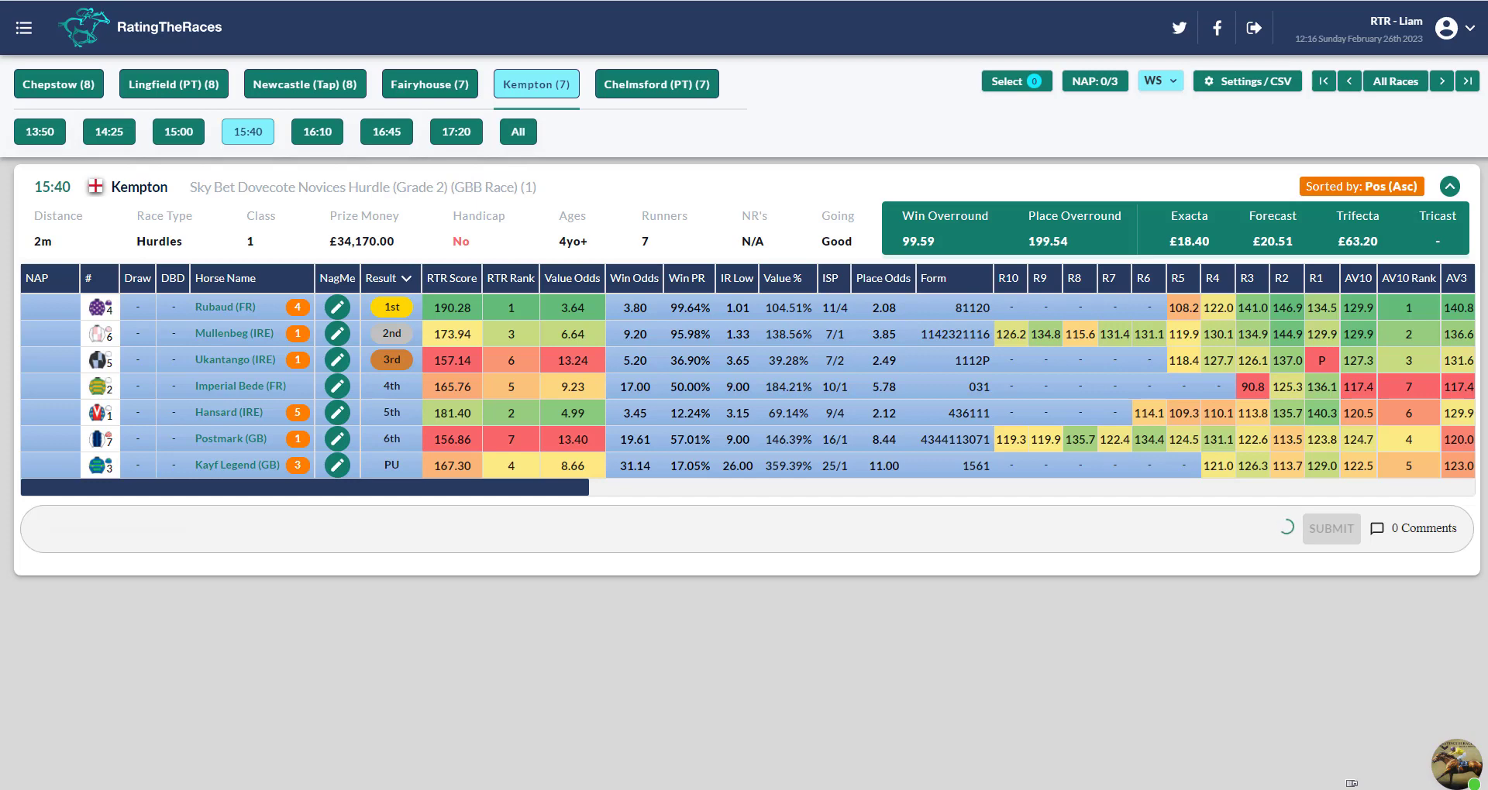
# Step: Switch to the Newcastle meeting for the 16:03 handicap chase won by Easy As That
pyautogui.click(305, 84)
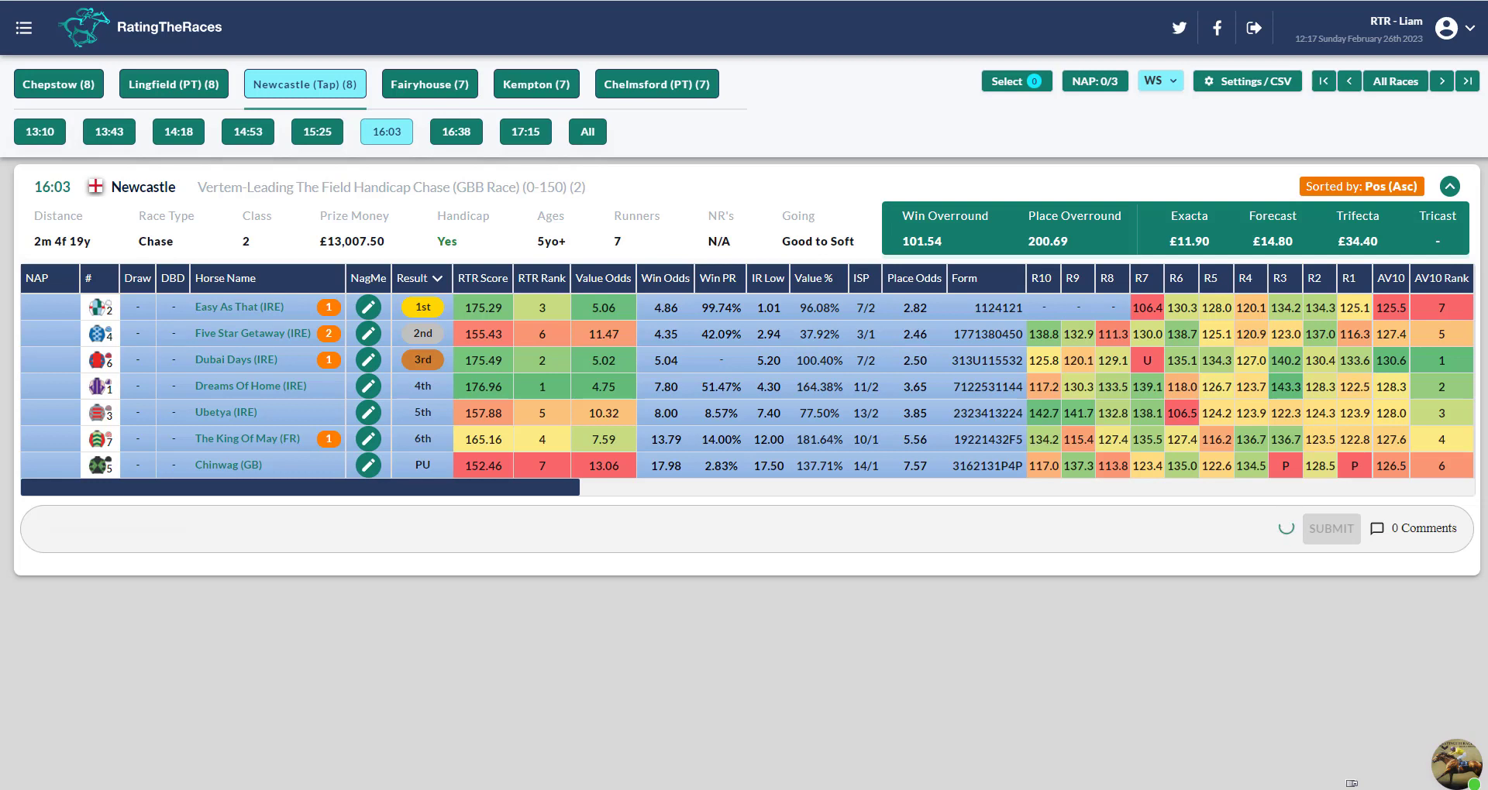
# Step: Load the Newcastle 16:38 handicap hurdle results, won by Stainsby Girl
pyautogui.click(456, 131)
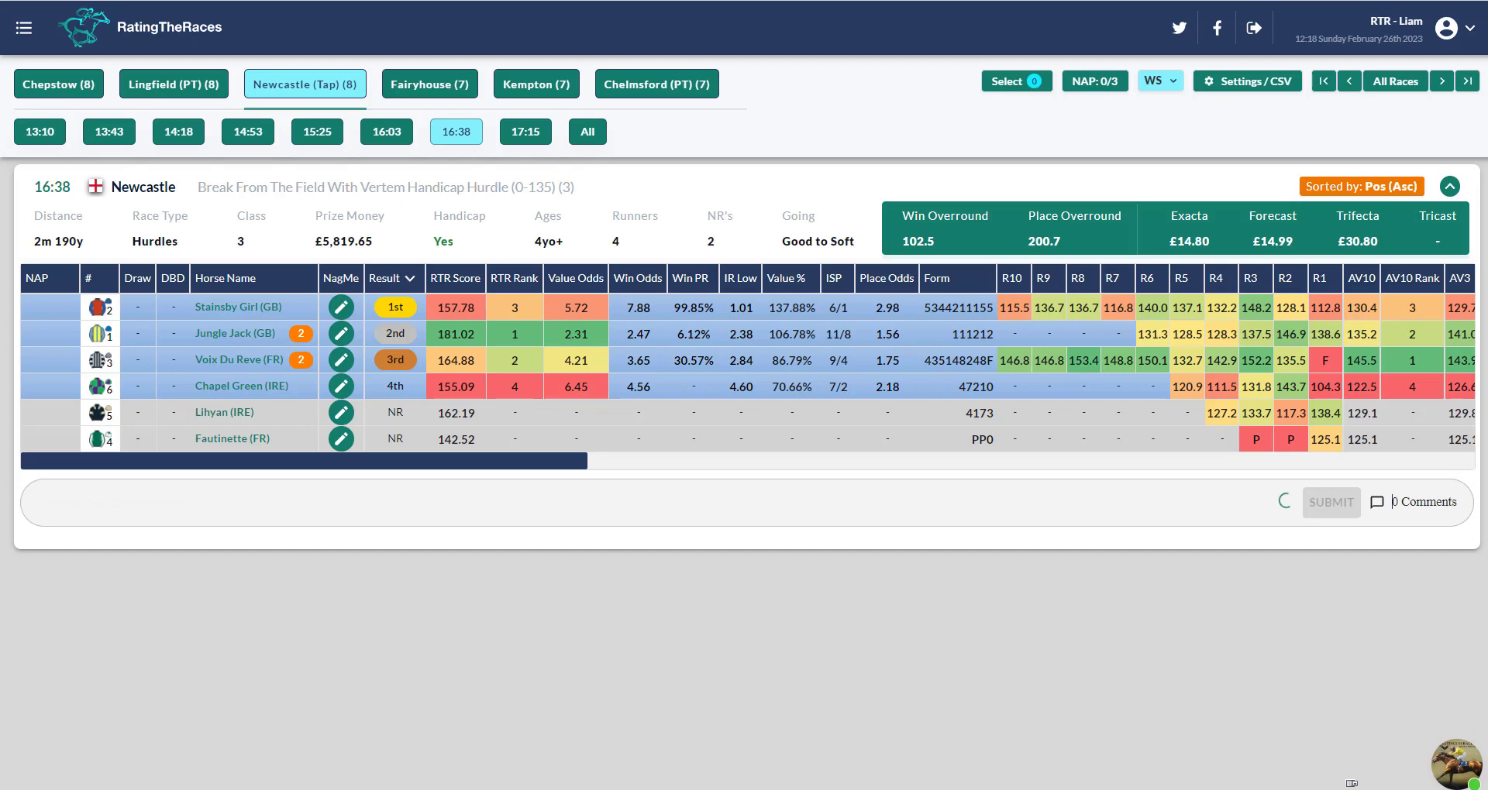
# Step: Recap earlier winners: Chepstow 12:47, then Kempton 13:50, 14:25 and 15:00 results
pyautogui.click(57, 84)
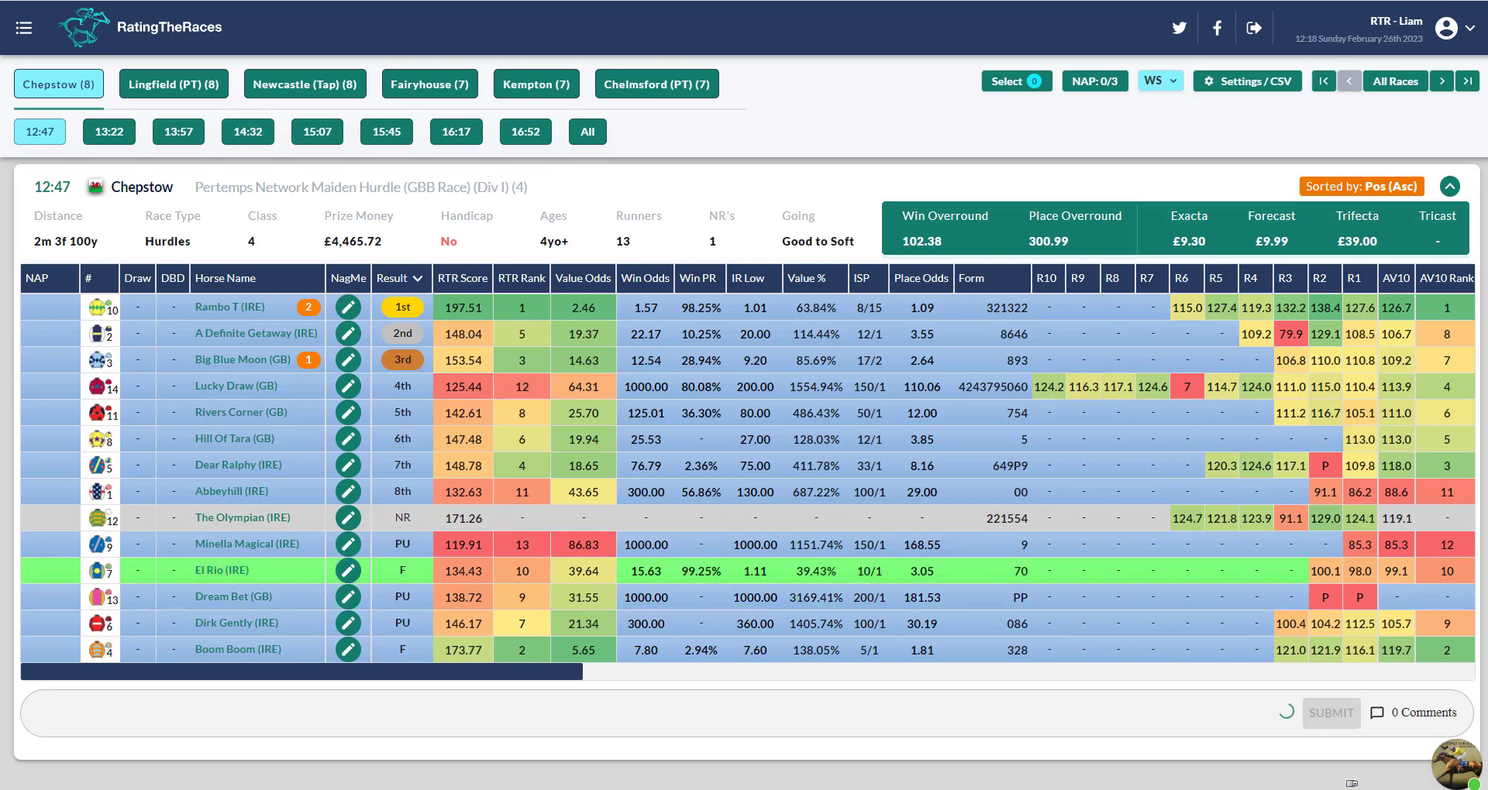
pyautogui.click(534, 84)
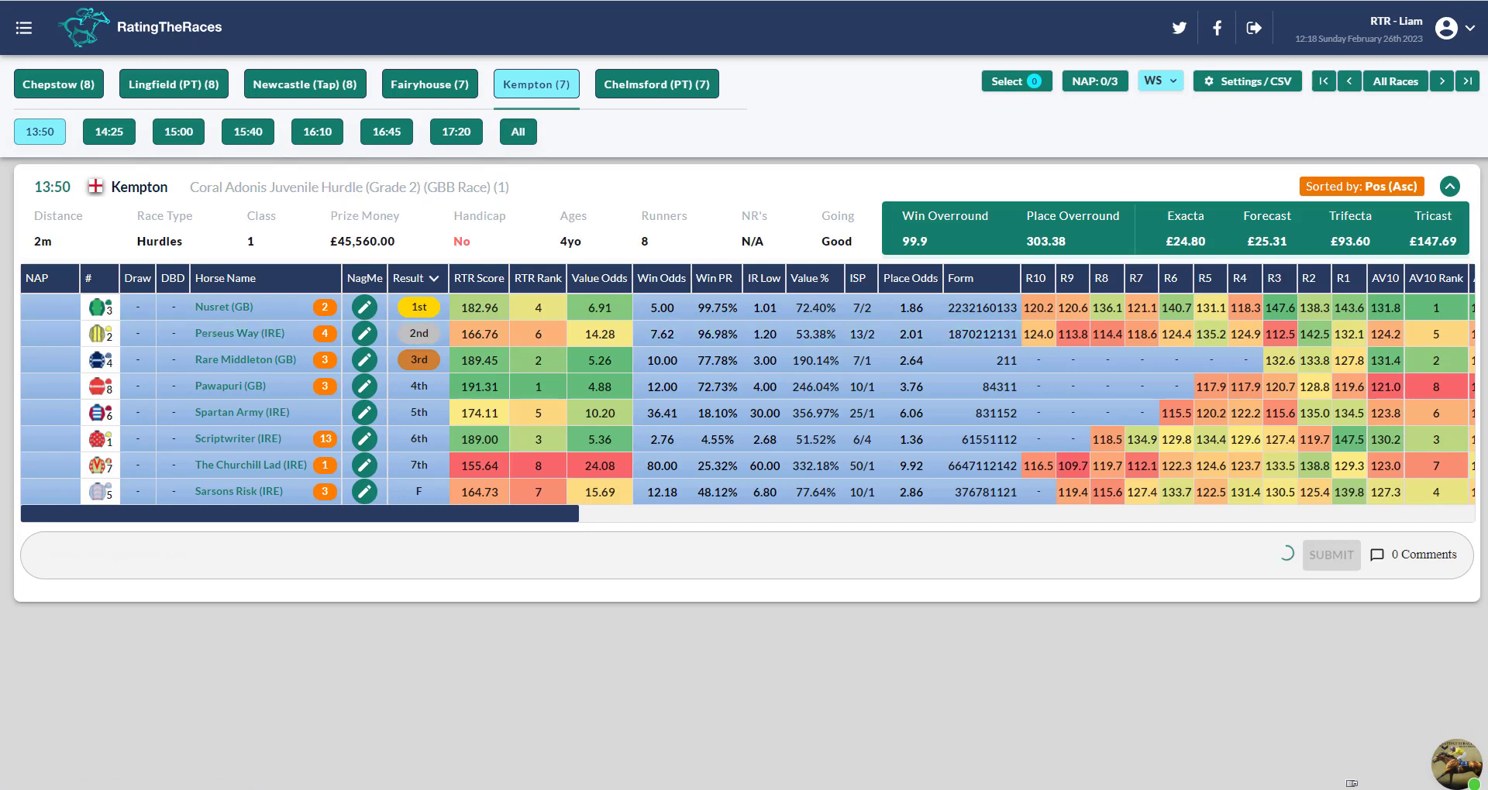
pyautogui.click(108, 130)
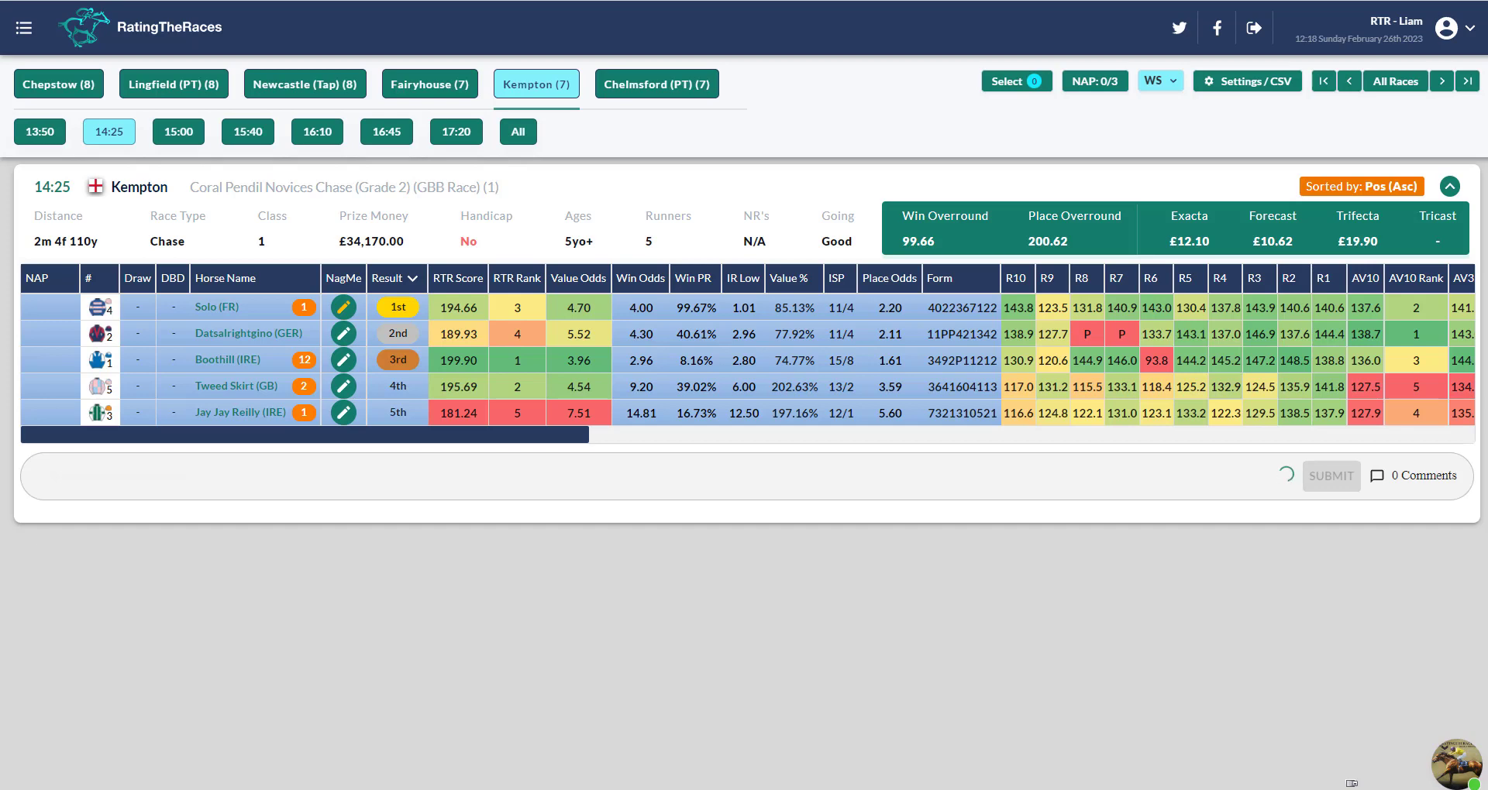
pyautogui.click(176, 131)
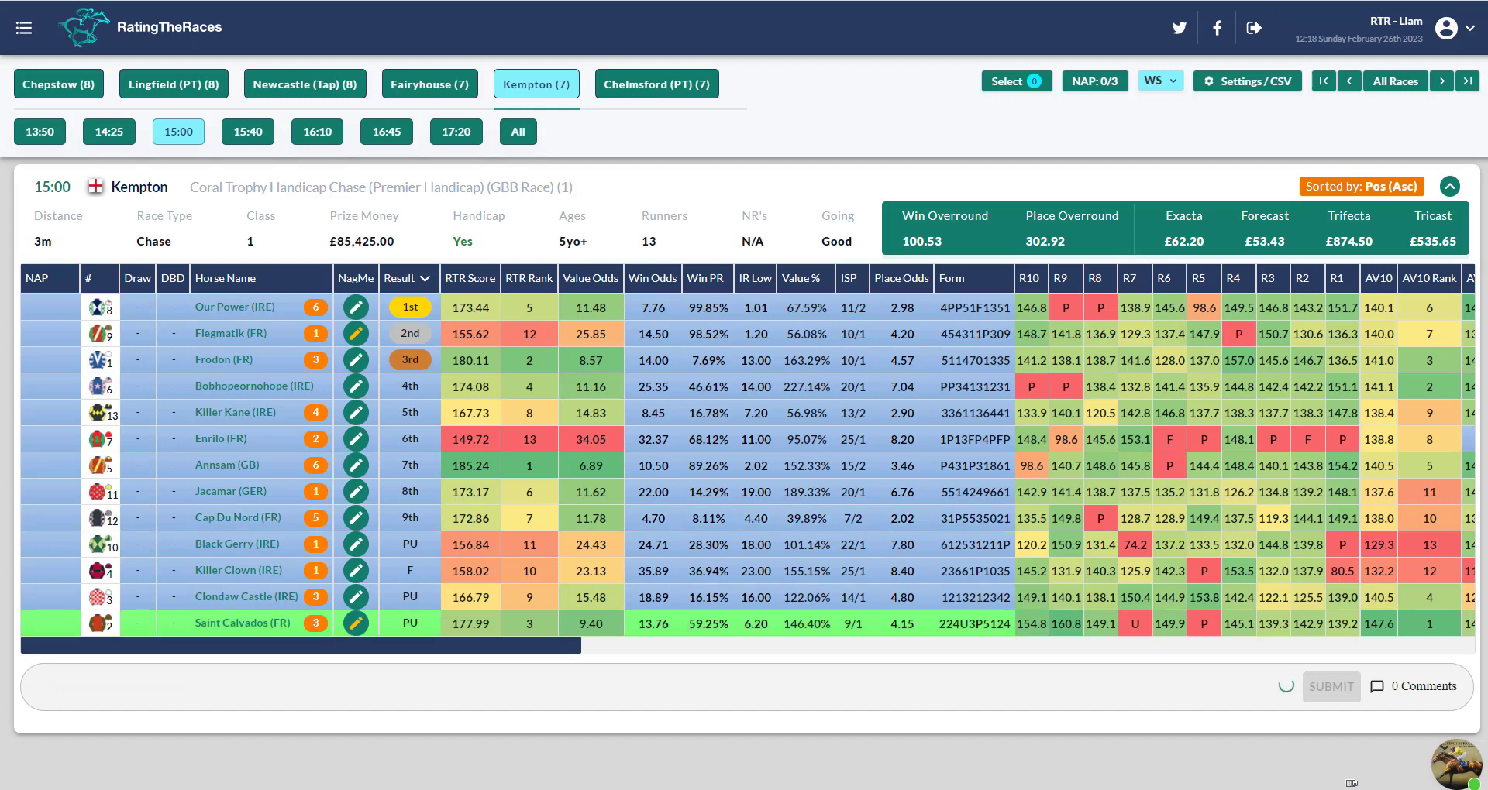
# Step: Recap Newcastle and Kempton results, the Newcastle 16:03 chase, then move to Fairyhouse
pyautogui.click(306, 84)
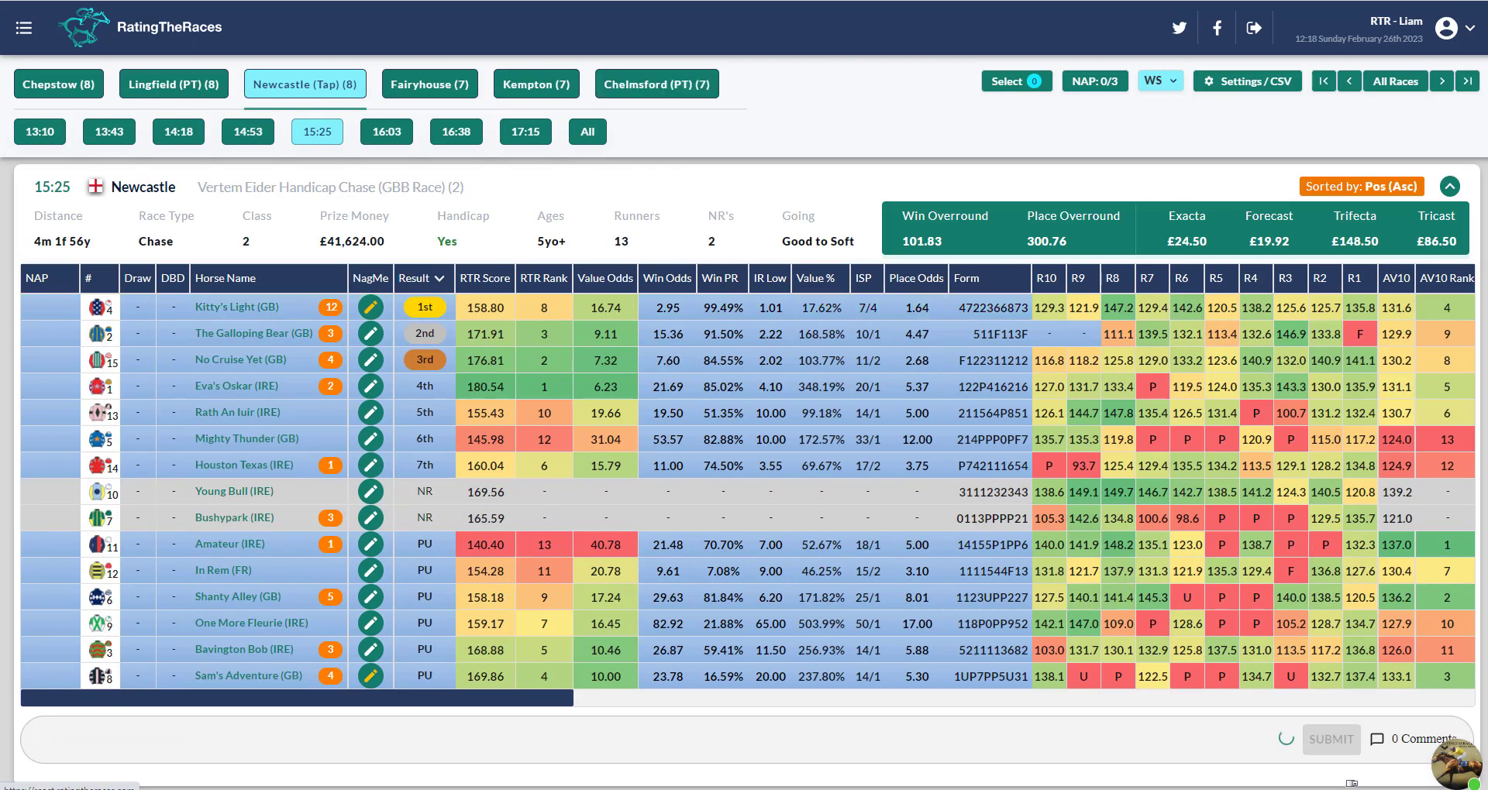
pyautogui.click(535, 83)
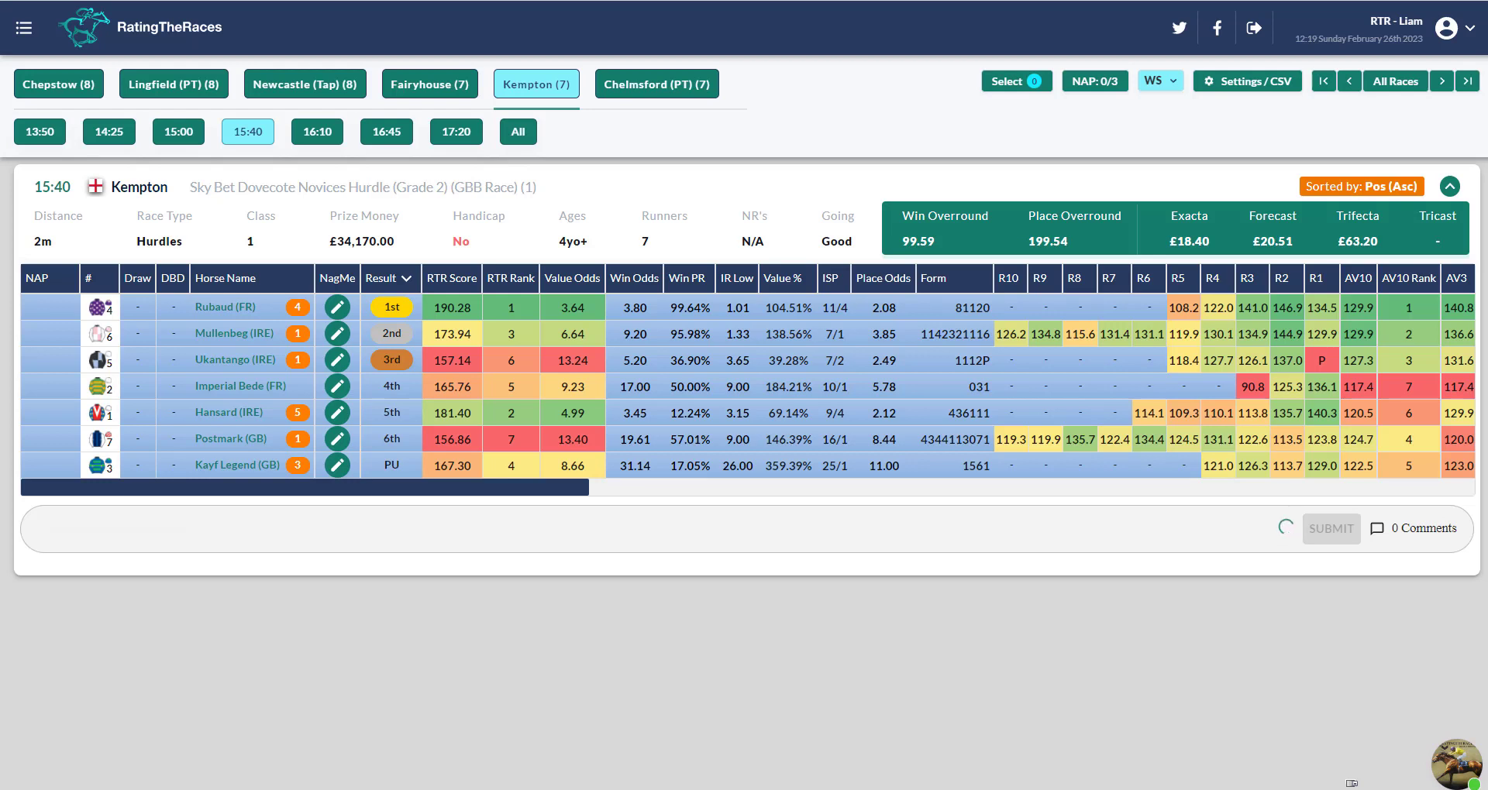
pyautogui.click(305, 84)
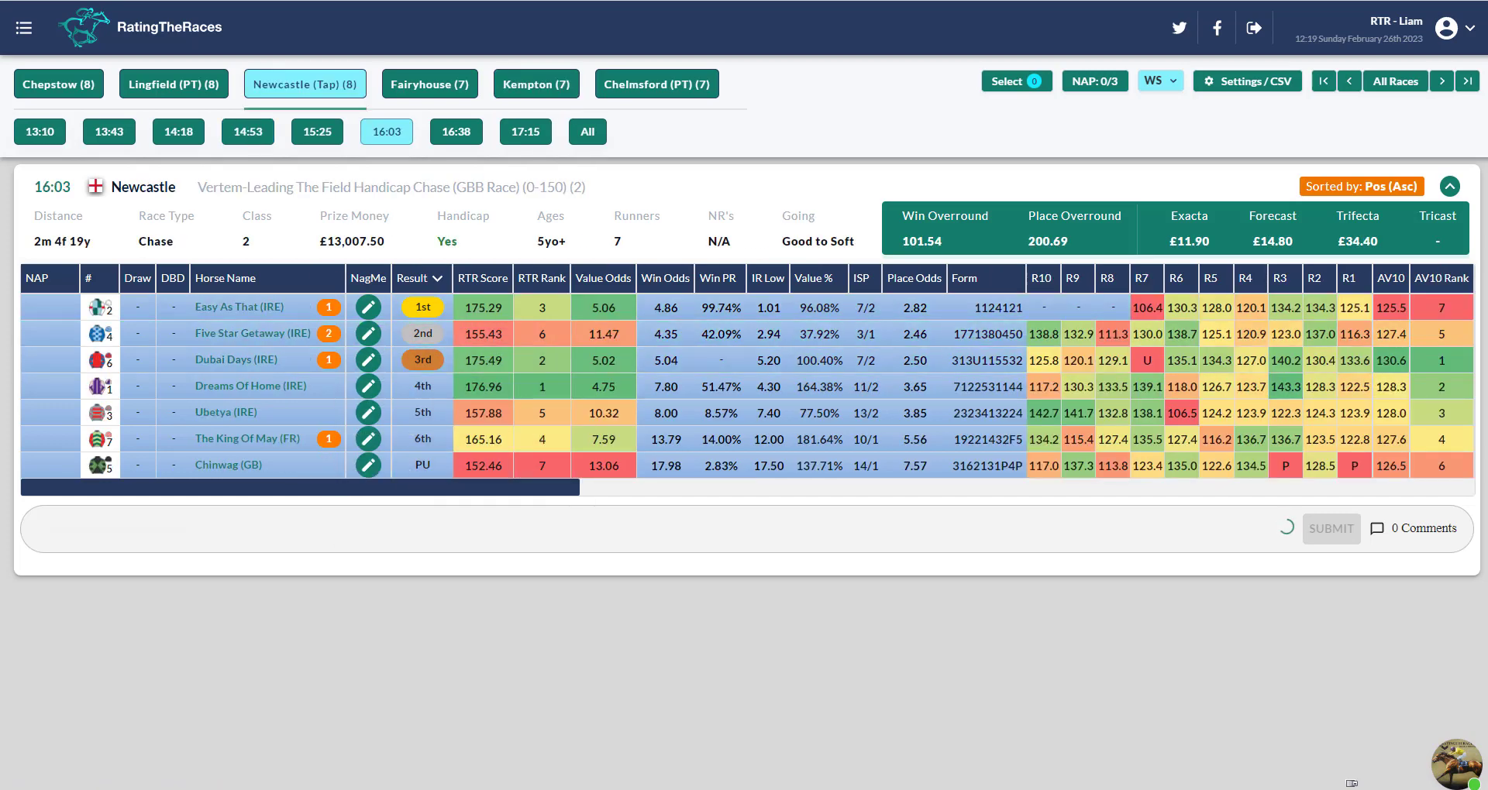
pyautogui.click(456, 131)
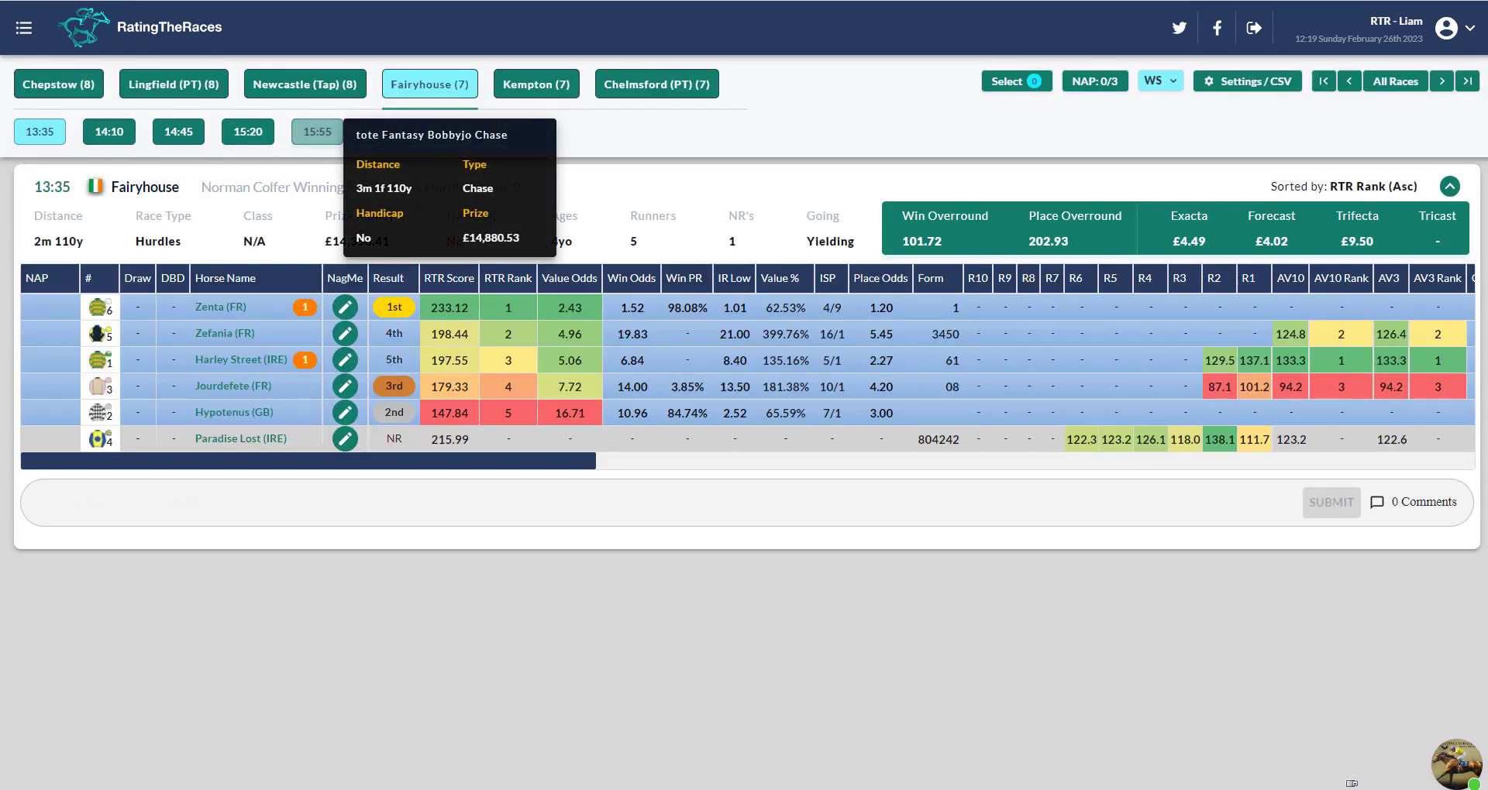
# Step: Review Fairyhouse's 15:20 and 16:30 results, then load its final 17:05 race
pyautogui.click(248, 131)
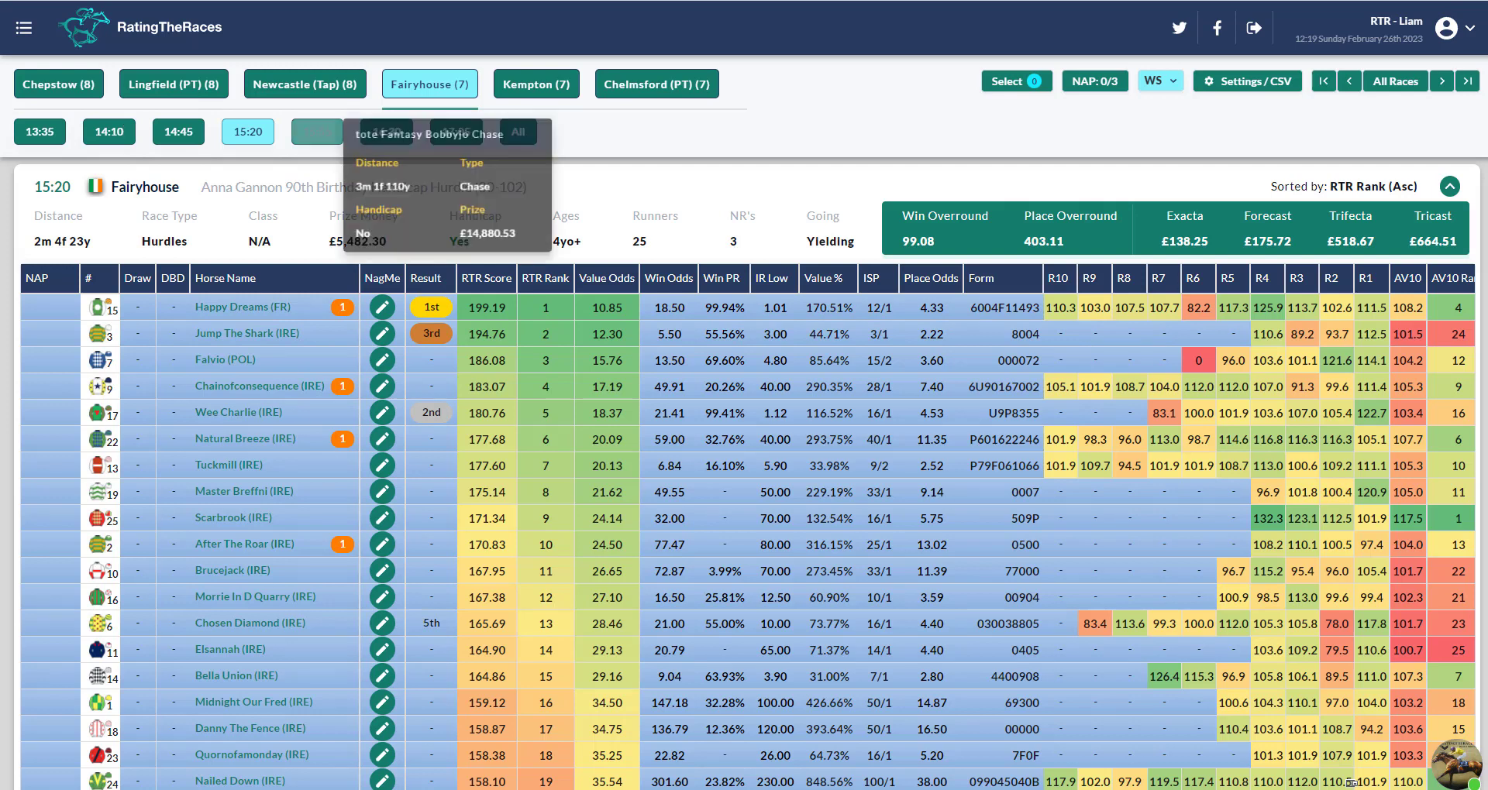
pyautogui.click(316, 131)
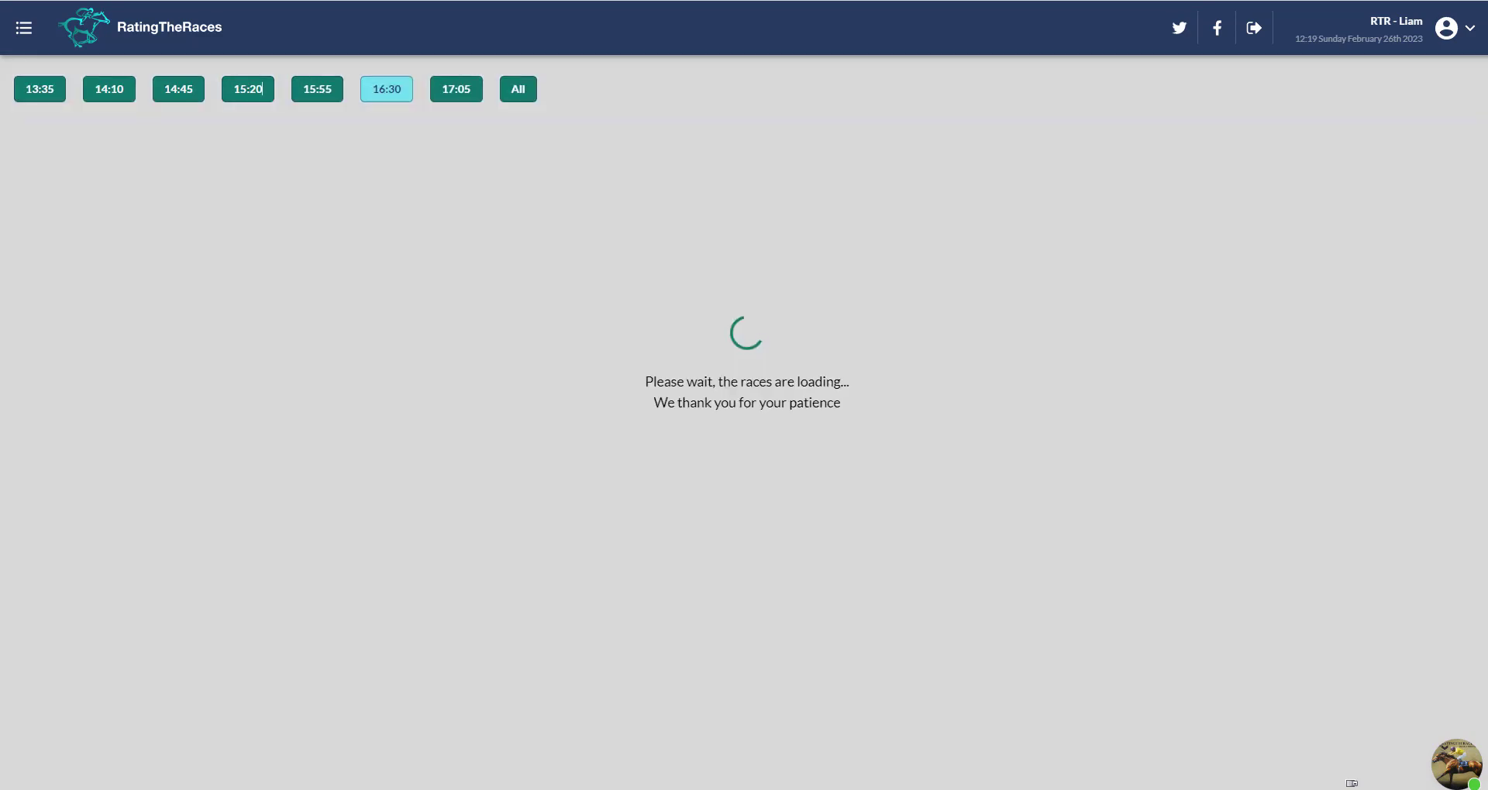
pyautogui.click(456, 88)
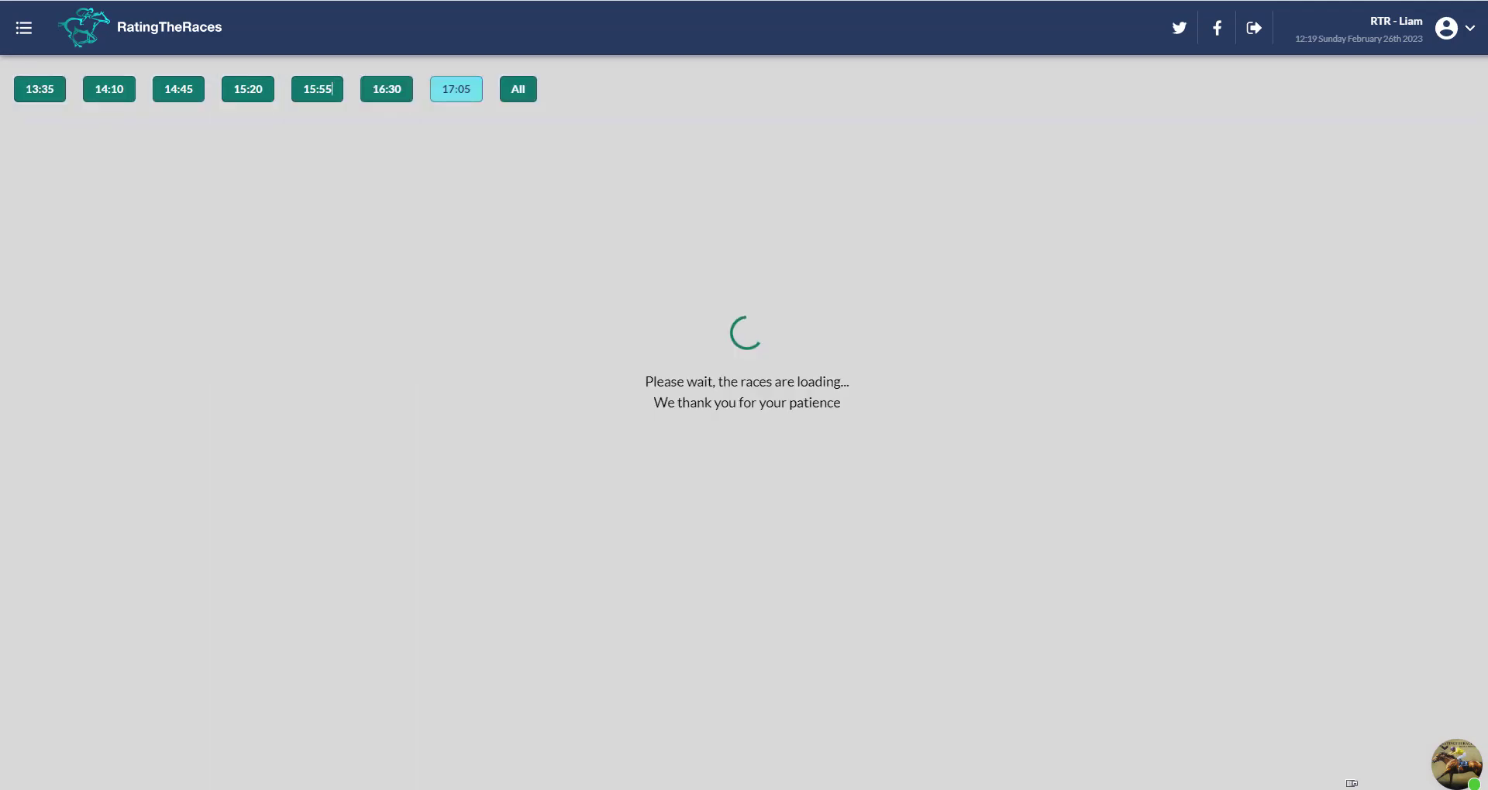